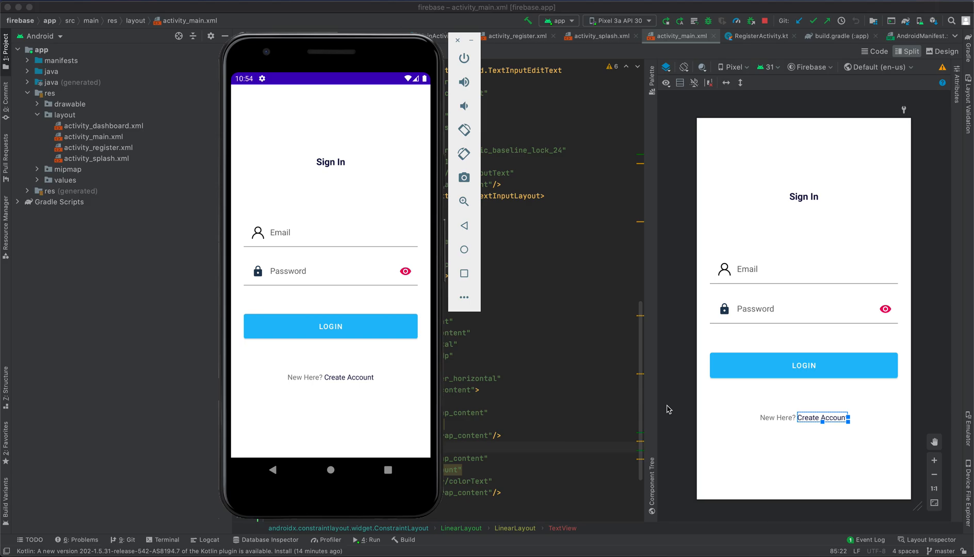
{"action": "mouse_move", "coordinate": [381, 215]}
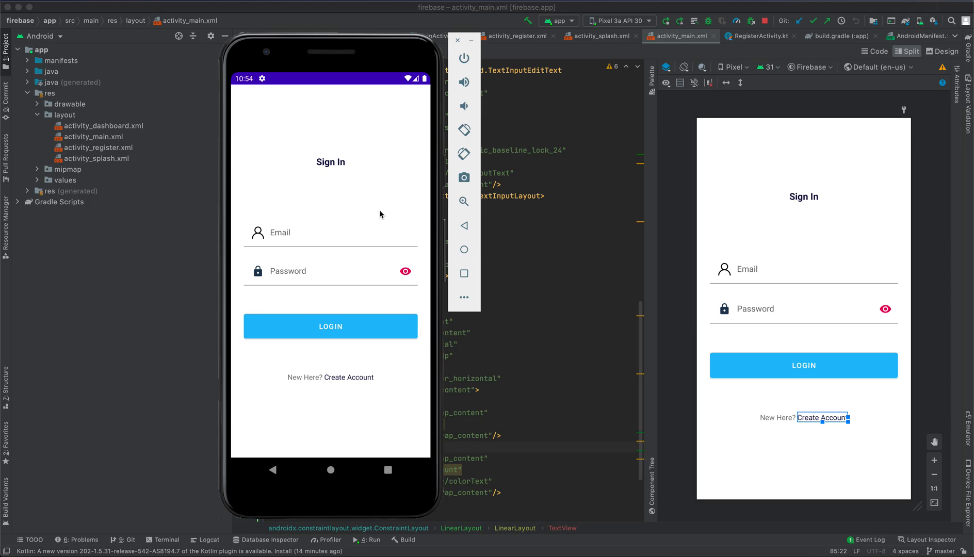
{"action": "mouse_move", "coordinate": [319, 230]}
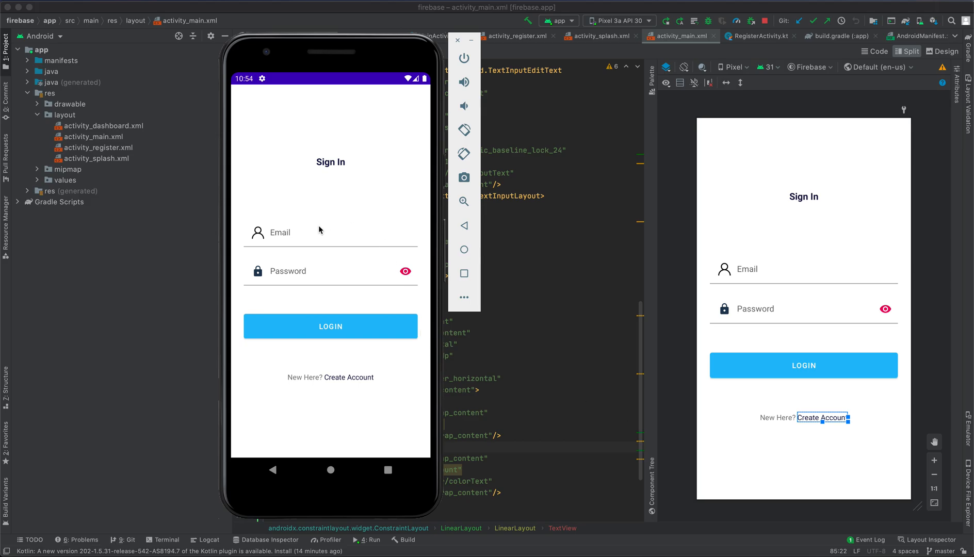
{"action": "mouse_move", "coordinate": [293, 272]}
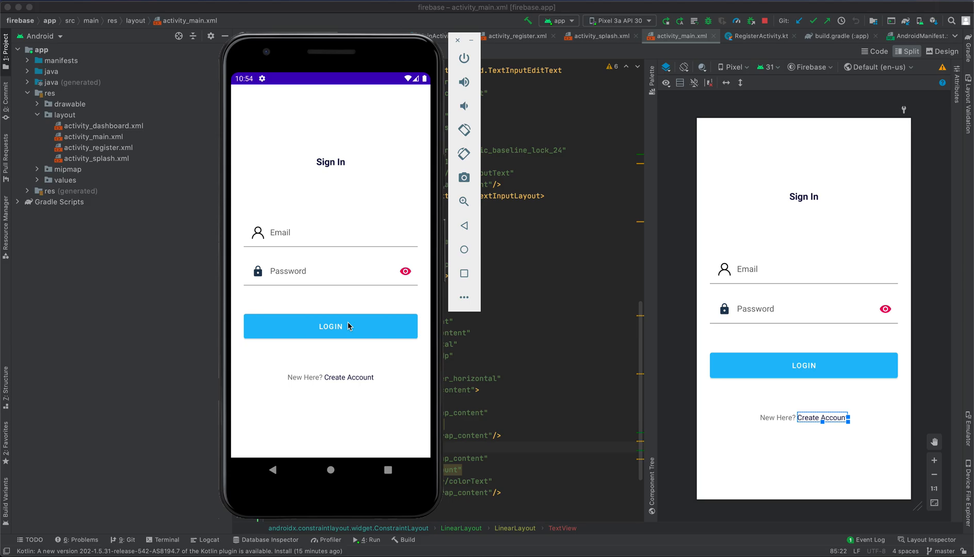
{"action": "mouse_move", "coordinate": [354, 378]}
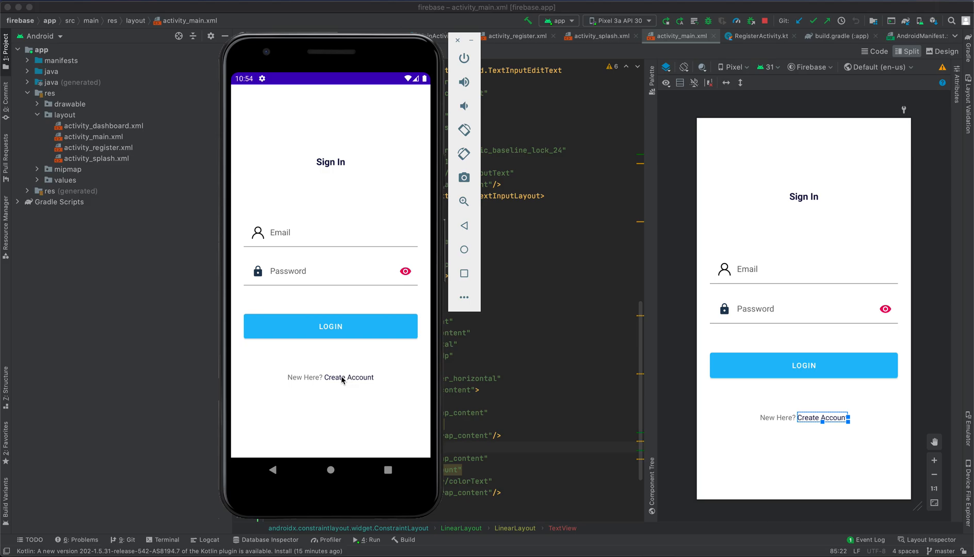
- Show the app's create-account form with its email and confirm-password fields, then return to Sign In
{"action": "left_click", "coordinate": [348, 377]}
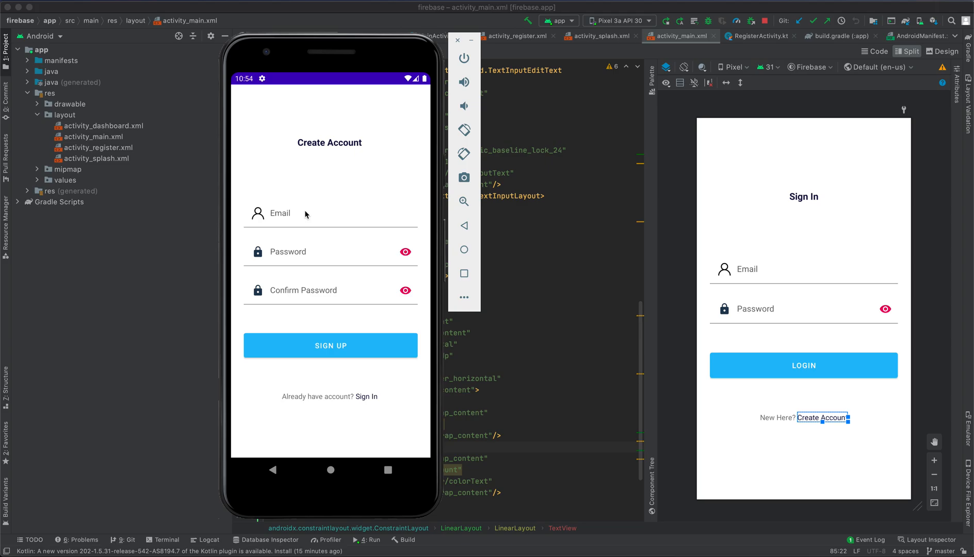
{"action": "left_click", "coordinate": [280, 212]}
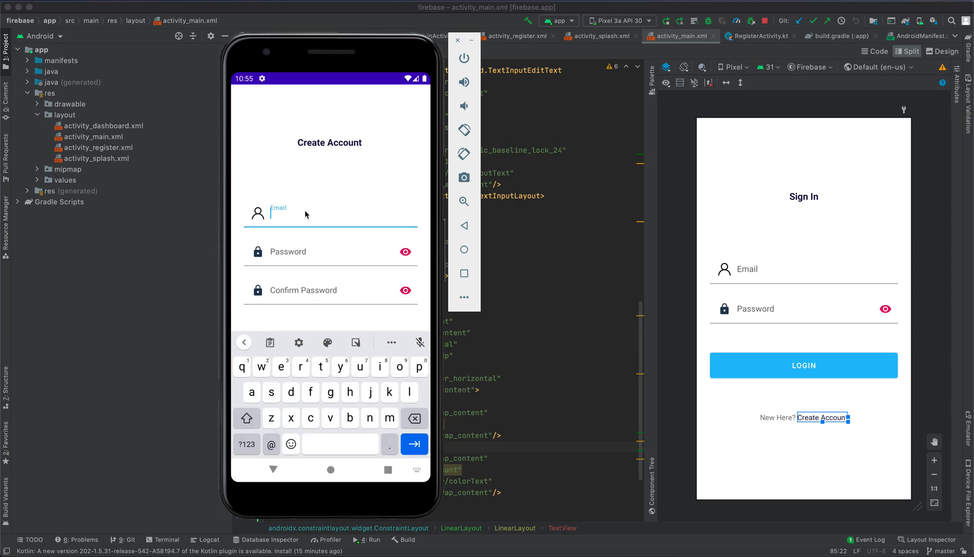
{"action": "left_click", "coordinate": [311, 290]}
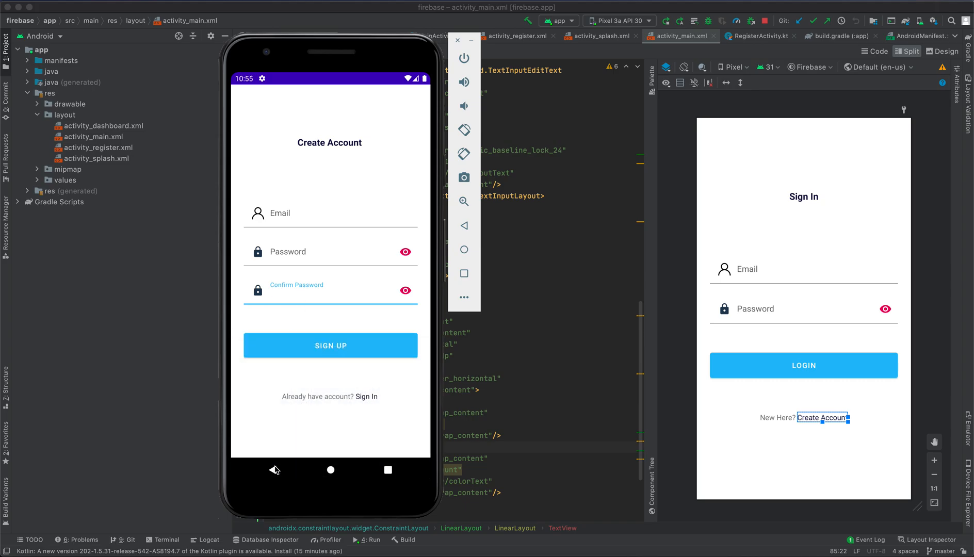
{"action": "mouse_move", "coordinate": [359, 424]}
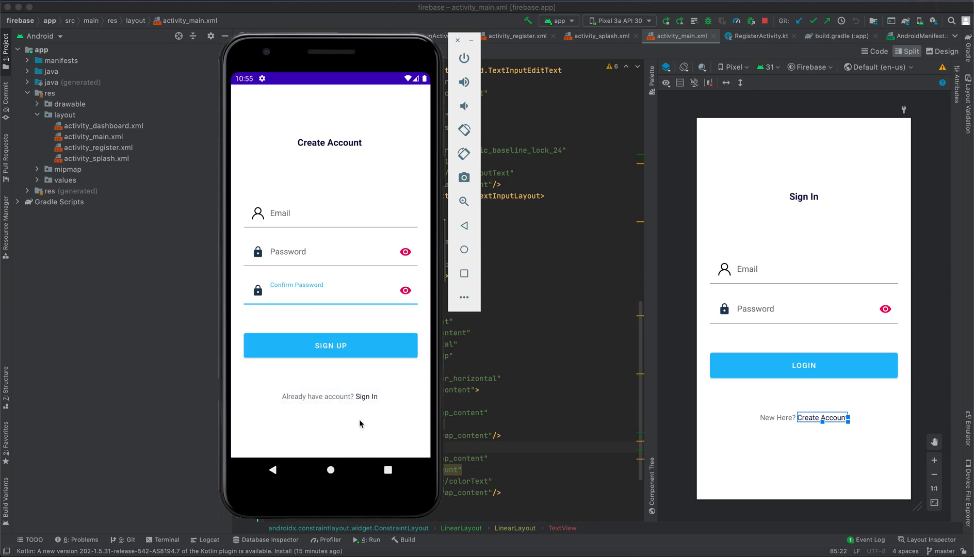
{"action": "left_click", "coordinate": [366, 397]}
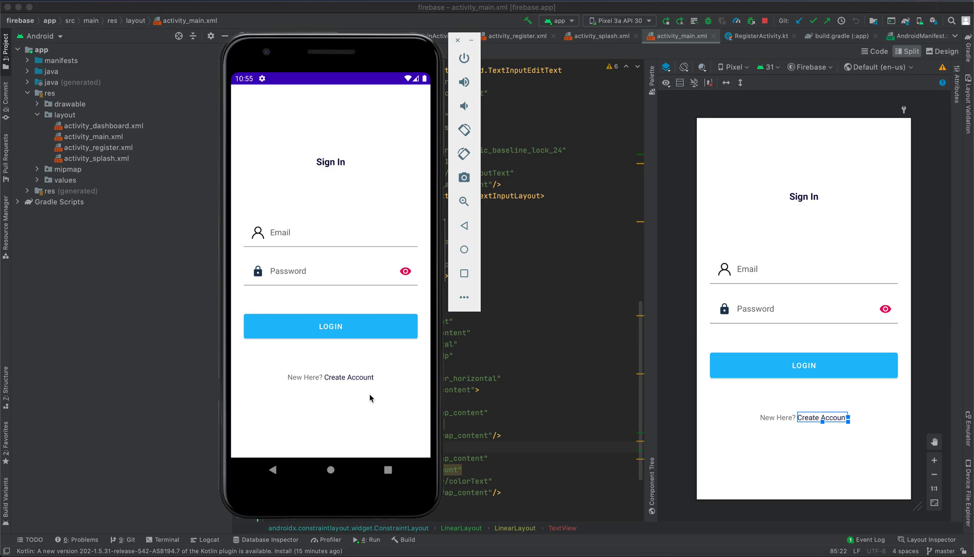
- Bring the masterclass Keynote deck to the front and move from the title slide to Class Overview
{"action": "left_click", "coordinate": [518, 544]}
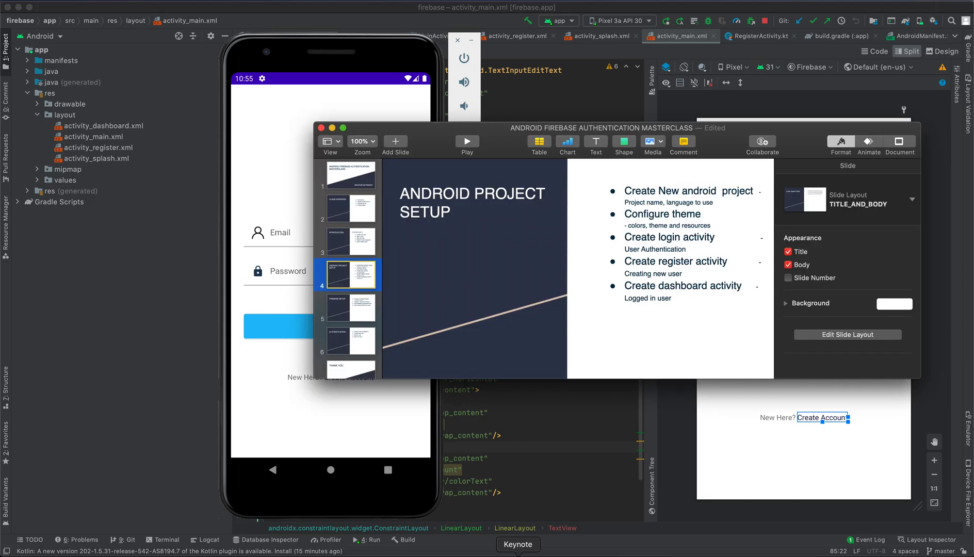
{"action": "left_click", "coordinate": [349, 174]}
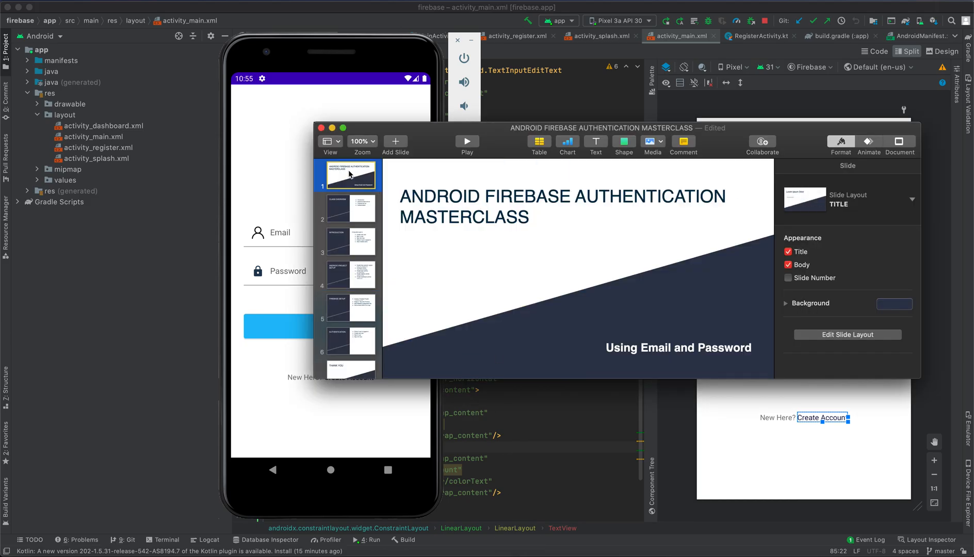
{"action": "left_click", "coordinate": [348, 208]}
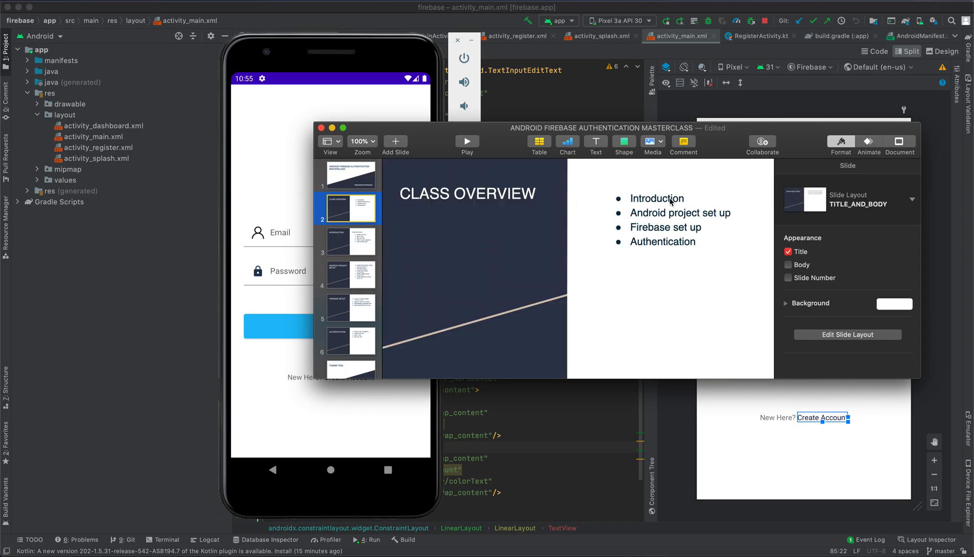
{"action": "mouse_move", "coordinate": [351, 245]}
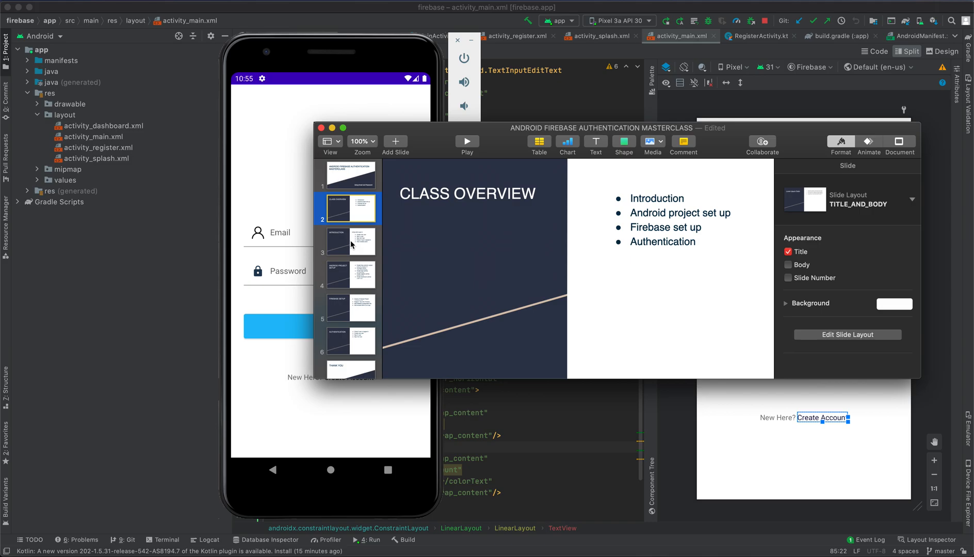
- Show slide 3, the Introduction listing create, sign in and sign out tasks
{"action": "left_click", "coordinate": [349, 241]}
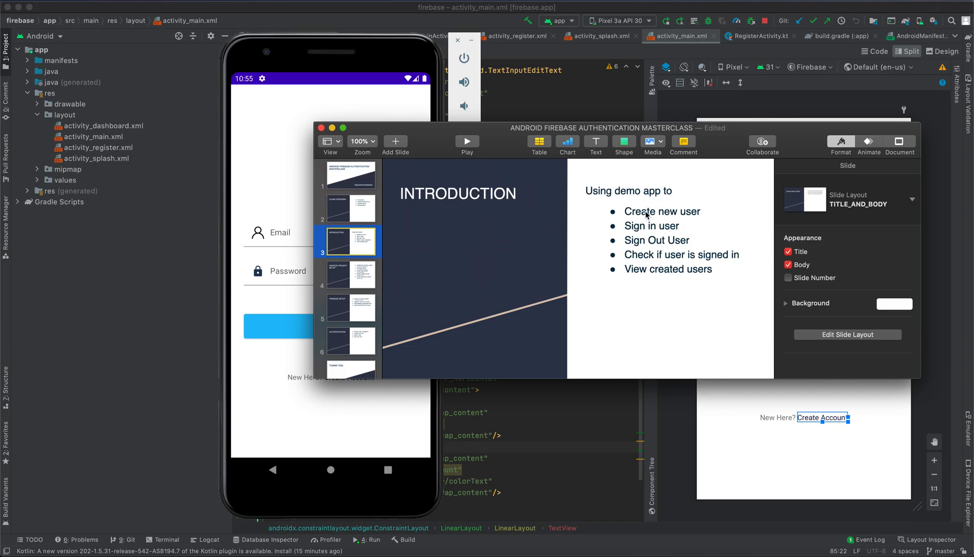
{"action": "mouse_move", "coordinate": [636, 229]}
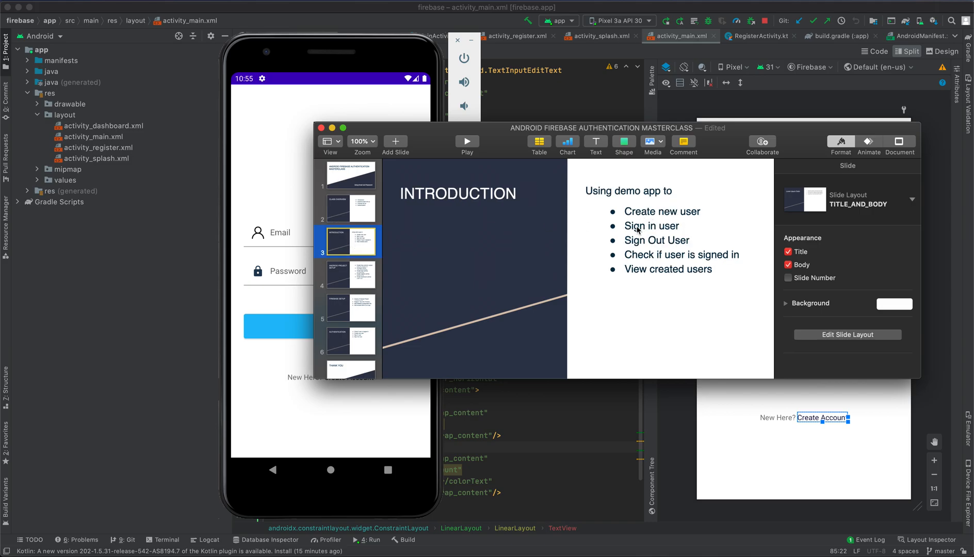
{"action": "mouse_move", "coordinate": [641, 256]}
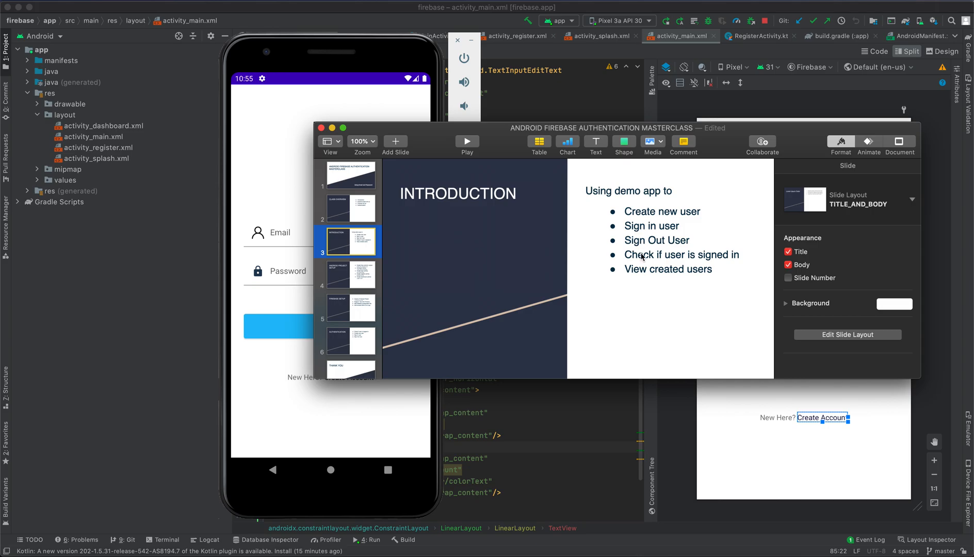
{"action": "mouse_move", "coordinate": [699, 263]}
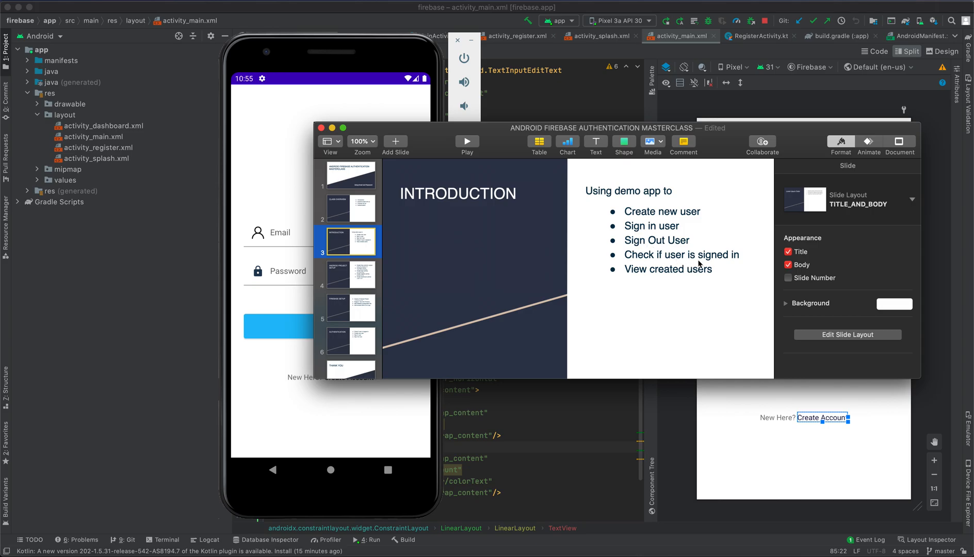
{"action": "mouse_move", "coordinate": [631, 271]}
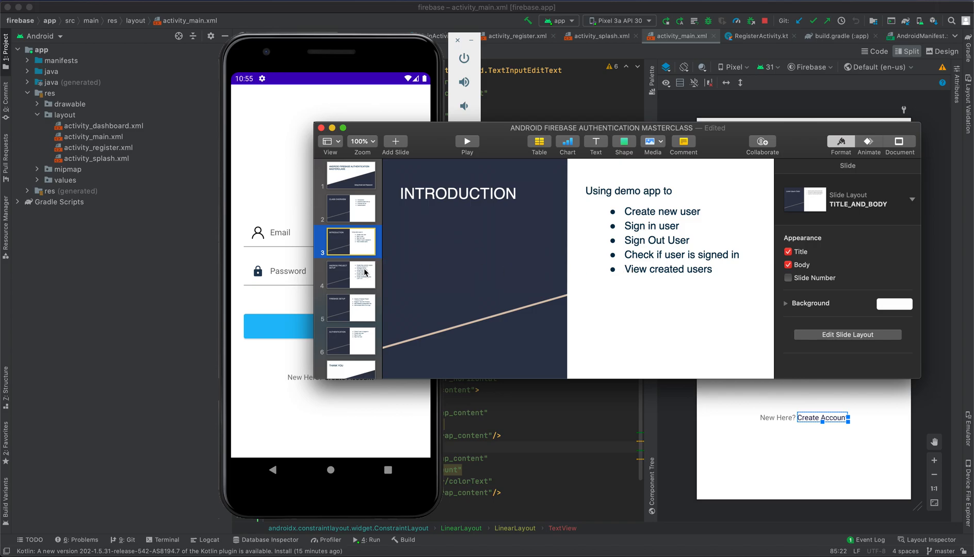
- Show slide 4, Android Project Setup, from project creation through the dashboard activity
{"action": "left_click", "coordinate": [349, 274]}
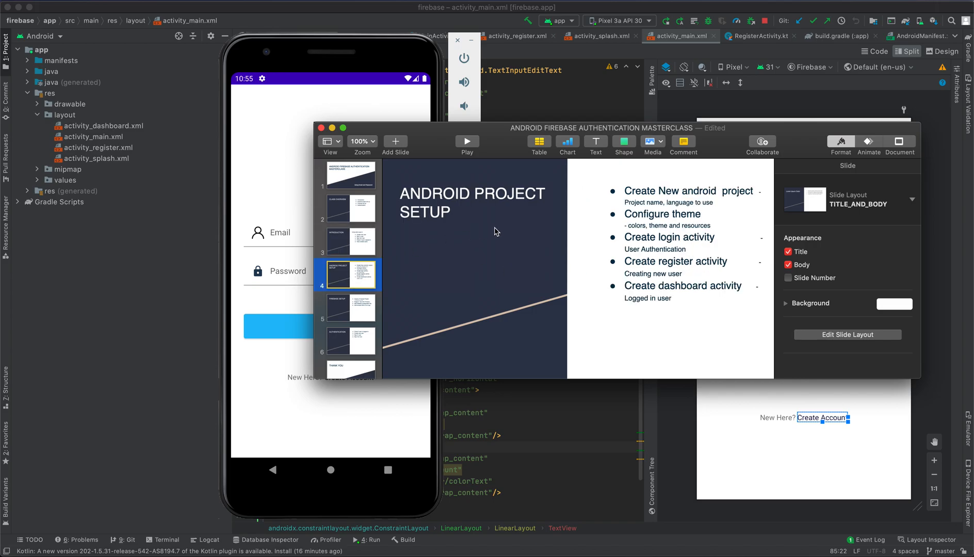
{"action": "mouse_move", "coordinate": [665, 222]}
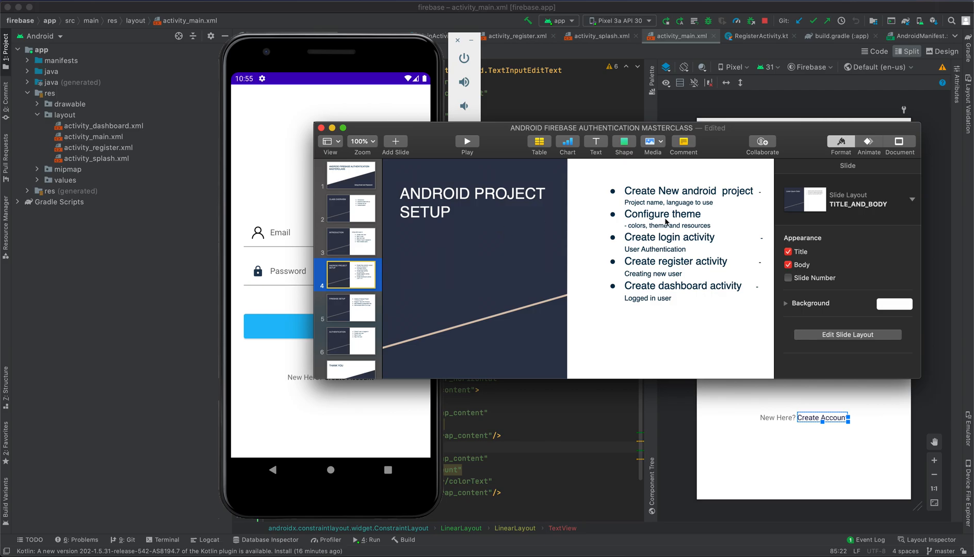
{"action": "mouse_move", "coordinate": [696, 197]}
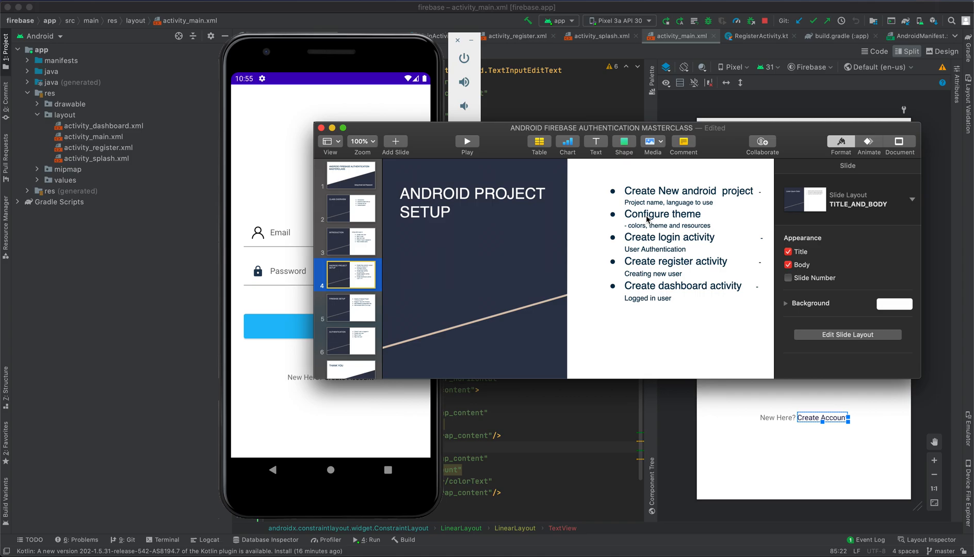
{"action": "mouse_move", "coordinate": [655, 249]}
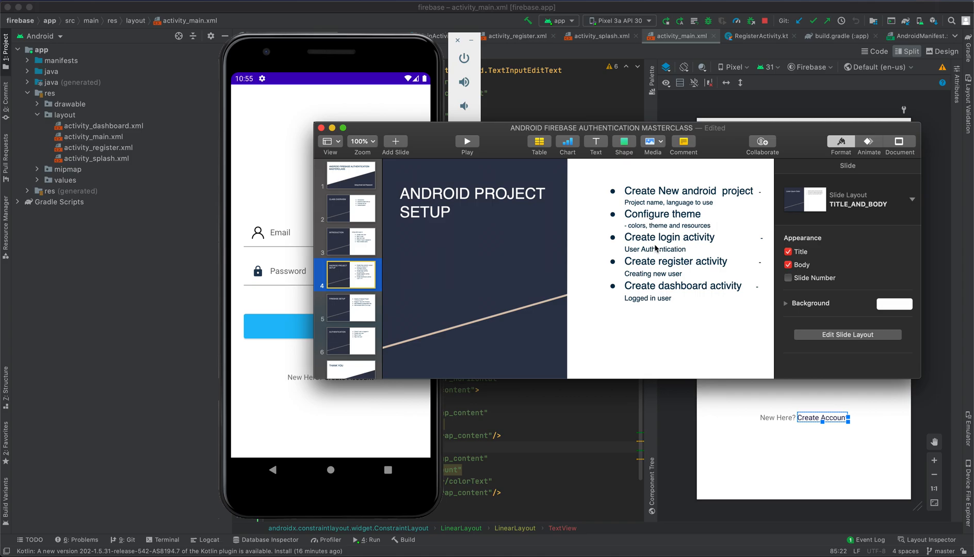
{"action": "mouse_move", "coordinate": [673, 248]}
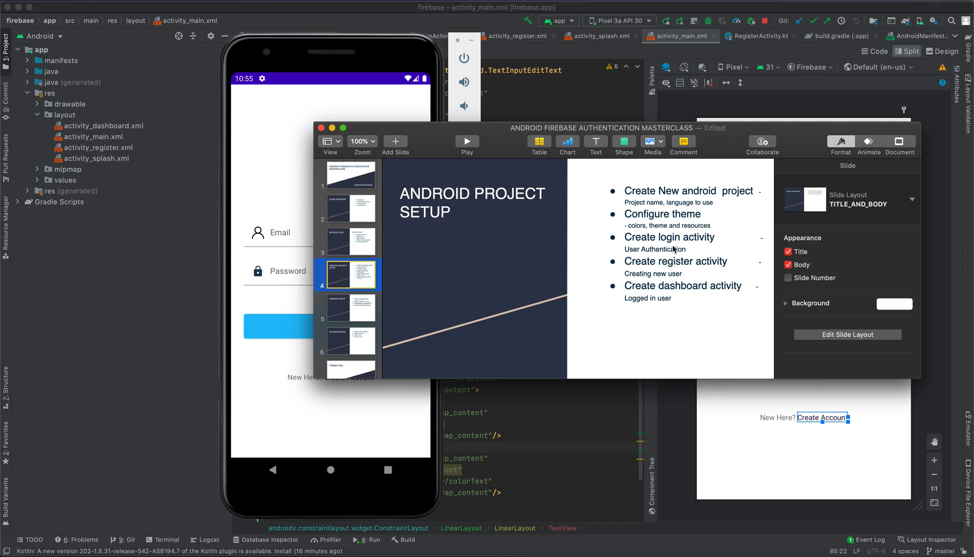
{"action": "mouse_move", "coordinate": [740, 273]}
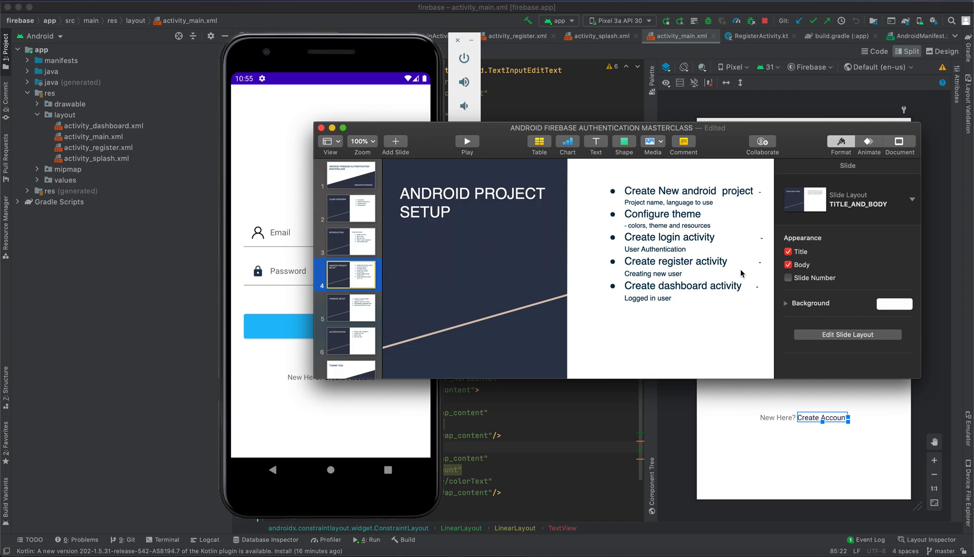
{"action": "mouse_move", "coordinate": [652, 288]}
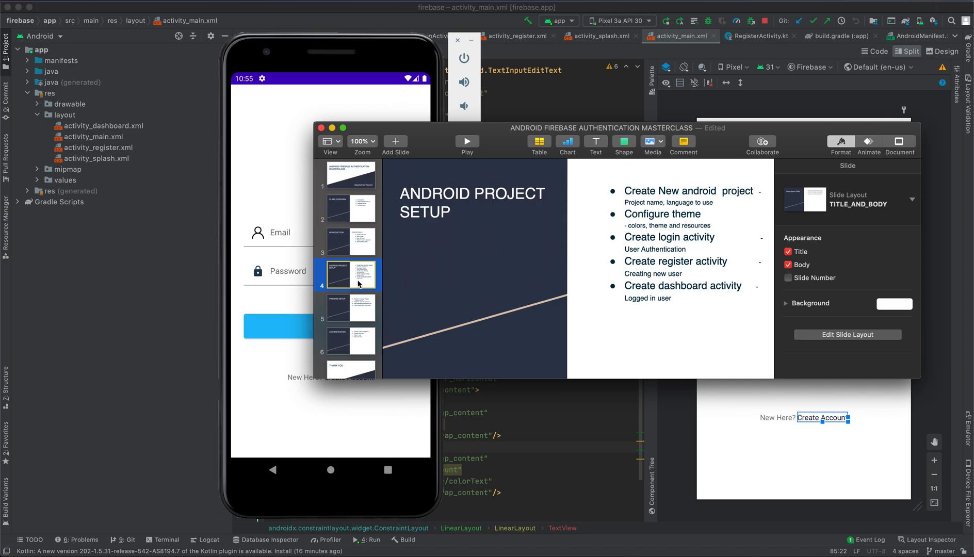
- Show slide 5, Firebase Setup, covering project creation, app registration, config file and SDK
{"action": "left_click", "coordinate": [349, 309]}
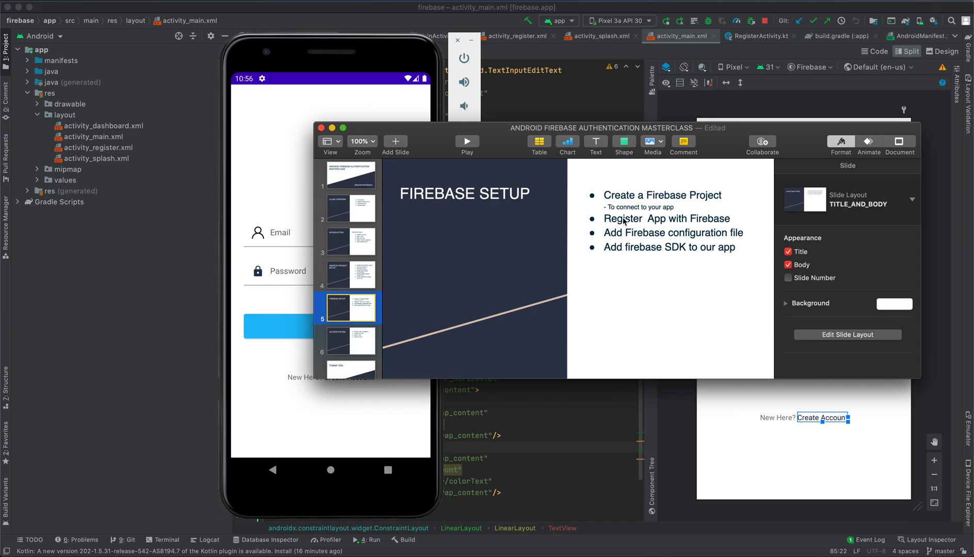
{"action": "mouse_move", "coordinate": [627, 224]}
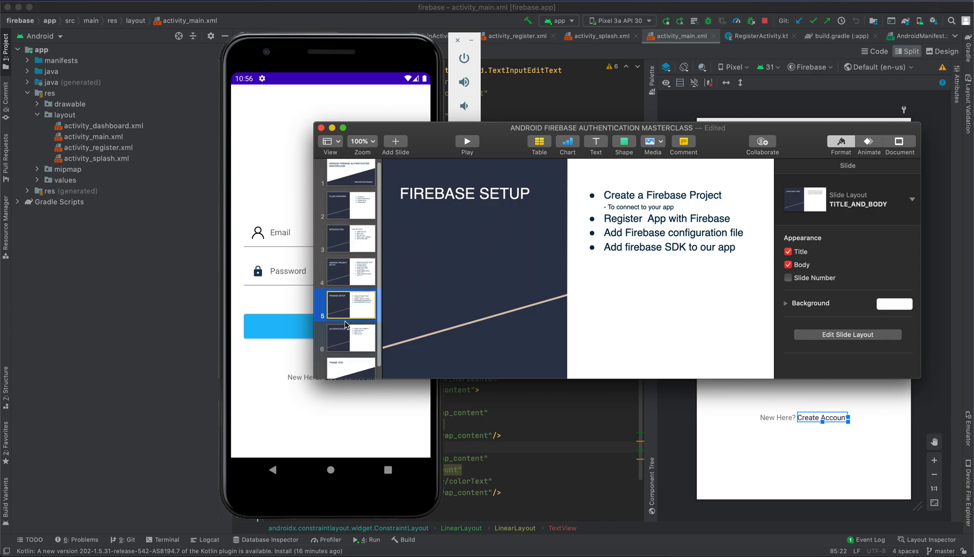
- Present the Authentication slide, then step back through Class Overview to the Introduction slide
{"action": "left_click", "coordinate": [349, 335]}
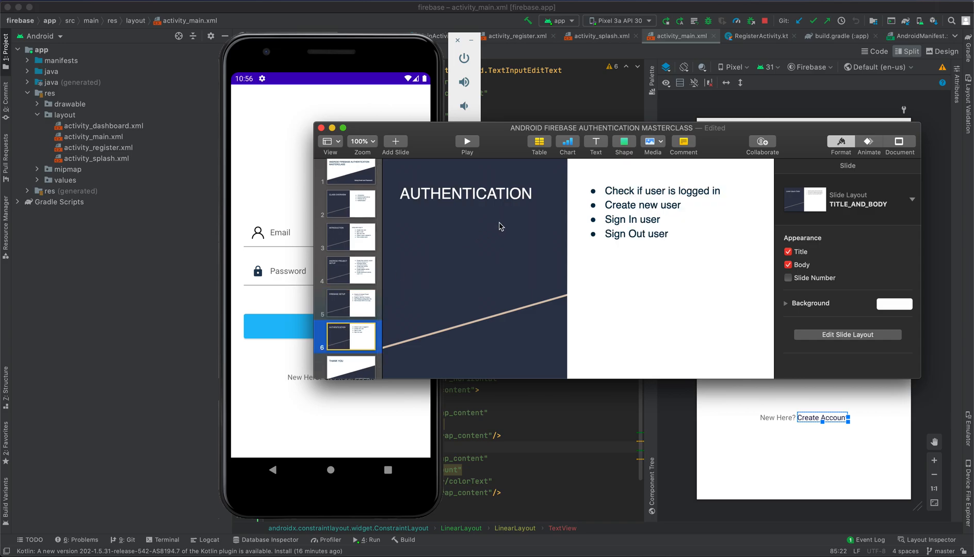
{"action": "mouse_move", "coordinate": [617, 206]}
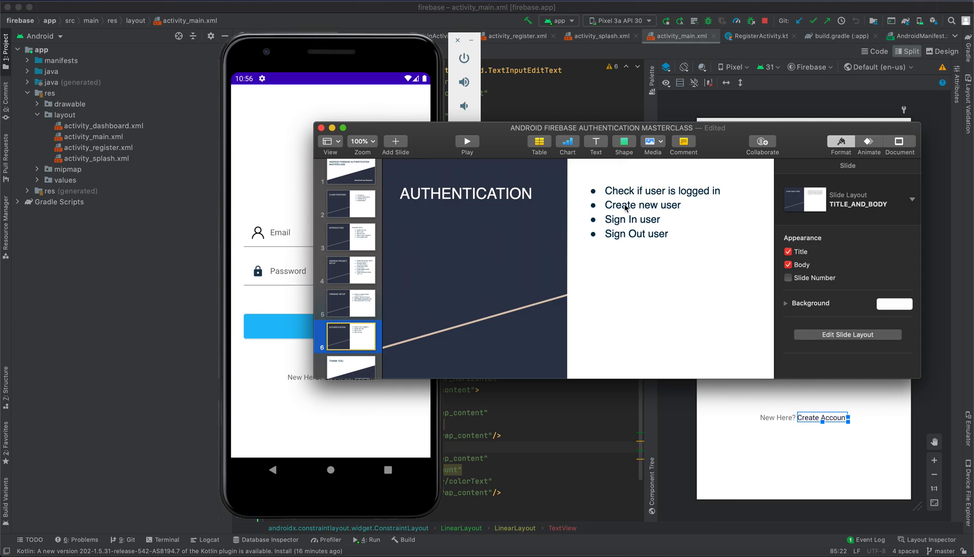
{"action": "mouse_move", "coordinate": [617, 212]}
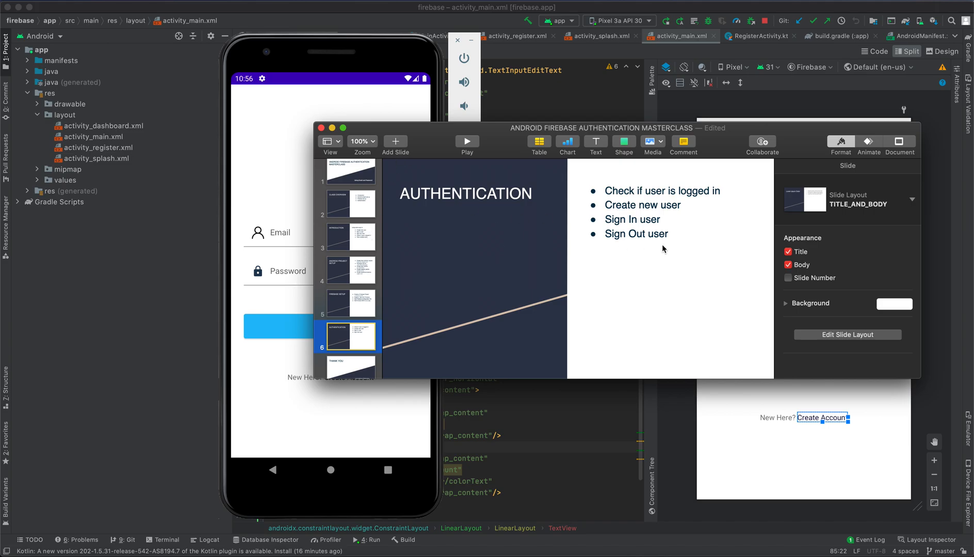
{"action": "mouse_move", "coordinate": [614, 243]}
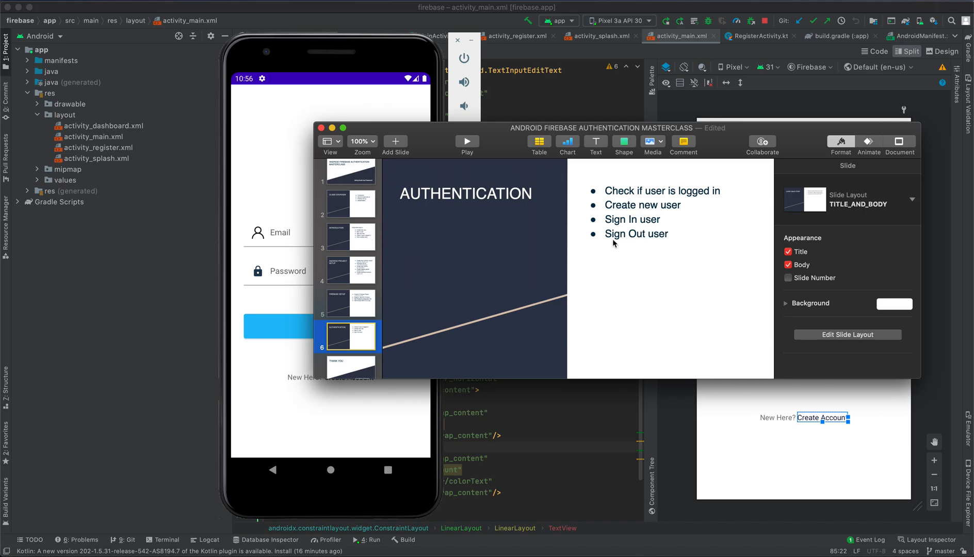
{"action": "mouse_move", "coordinate": [640, 242]}
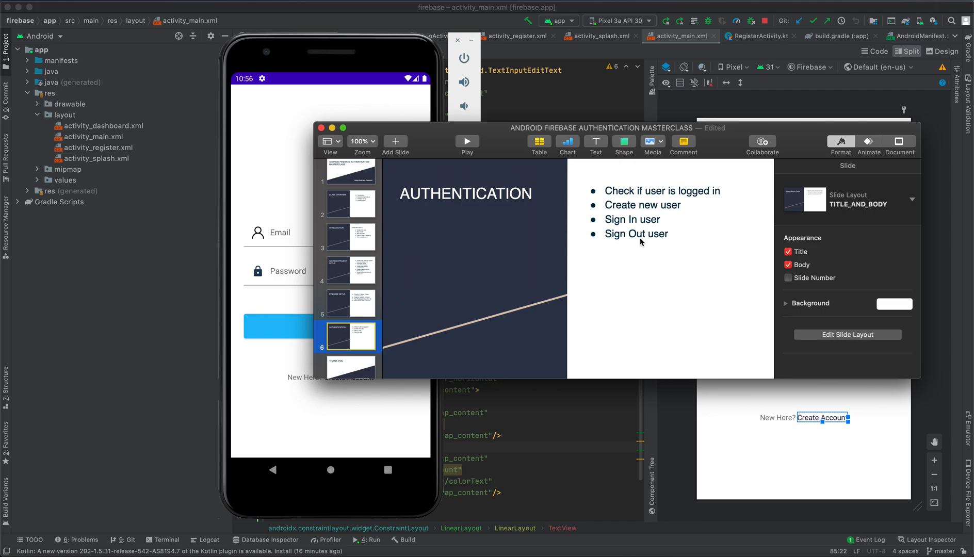
{"action": "mouse_move", "coordinate": [418, 181]}
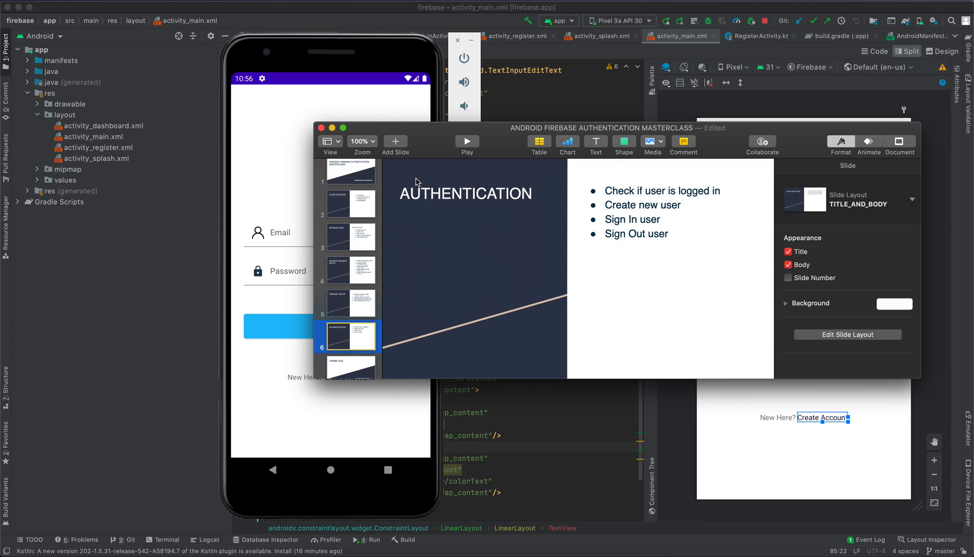
{"action": "left_click", "coordinate": [347, 203]}
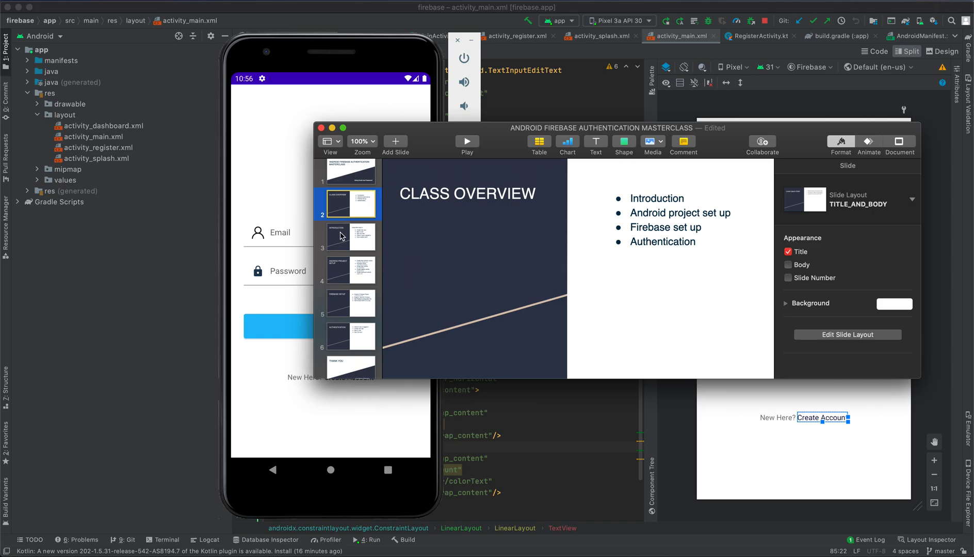
{"action": "left_click", "coordinate": [347, 237]}
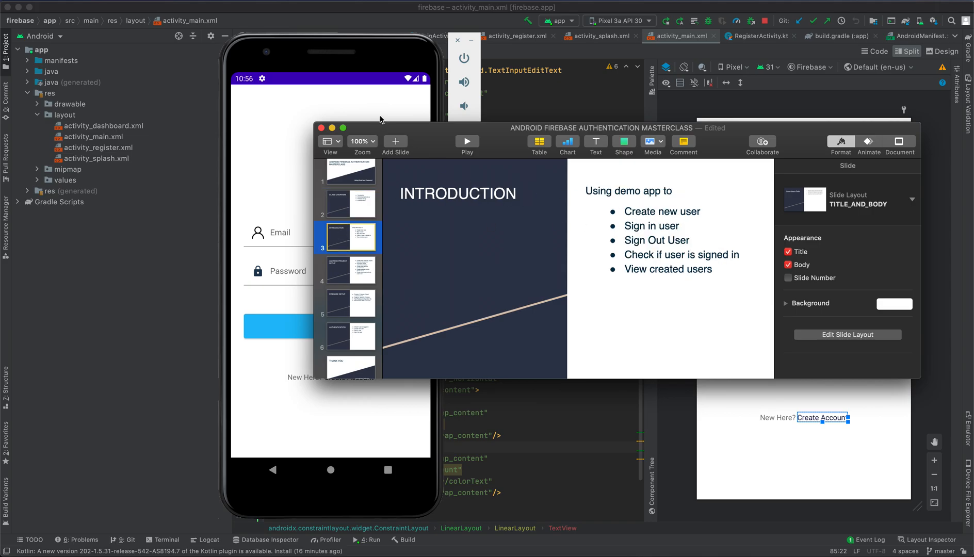
{"action": "mouse_move", "coordinate": [607, 215]}
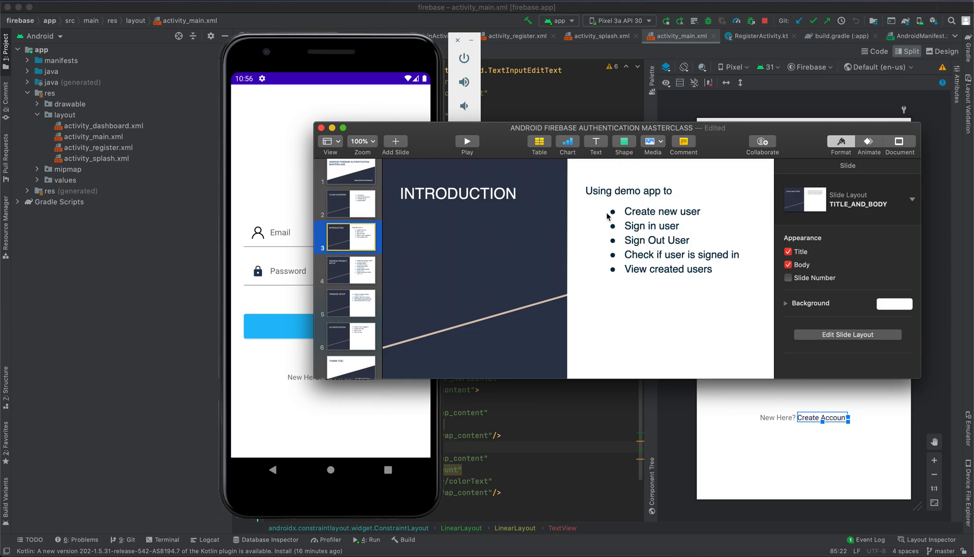